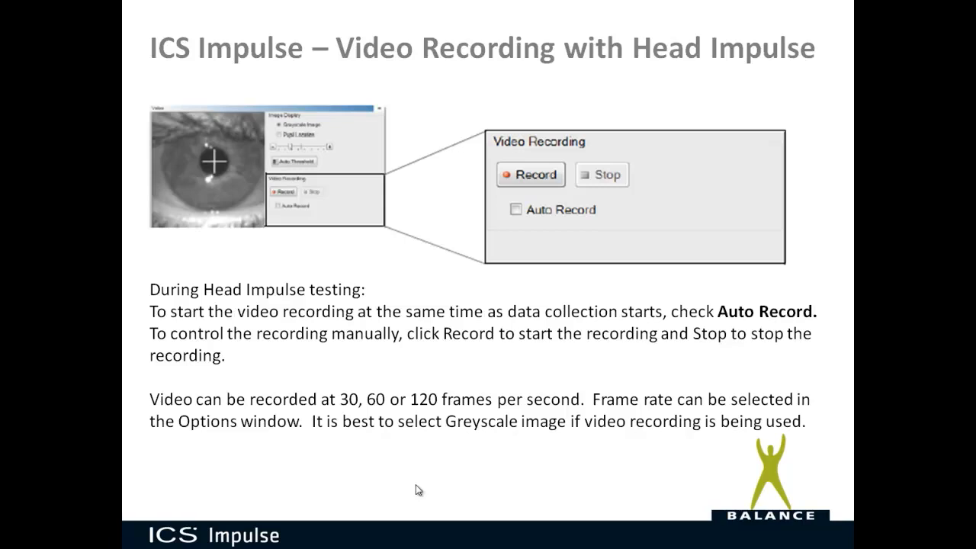
pyautogui.moveTo(305, 131)
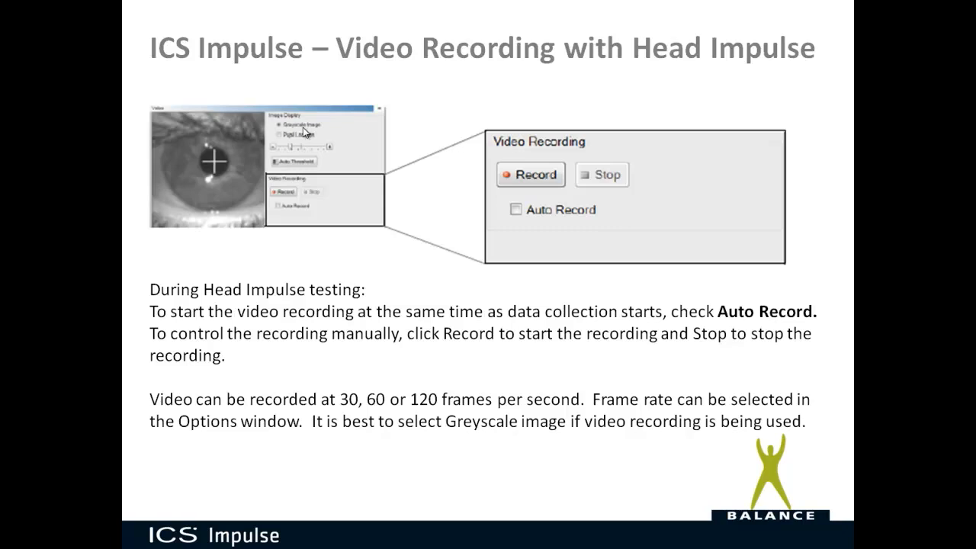
pyautogui.moveTo(274, 125)
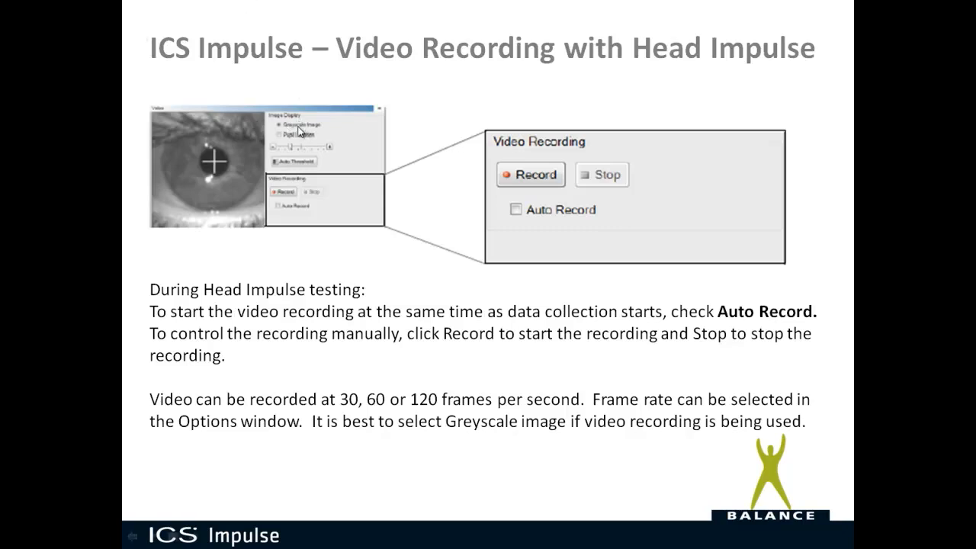
pyautogui.moveTo(302, 144)
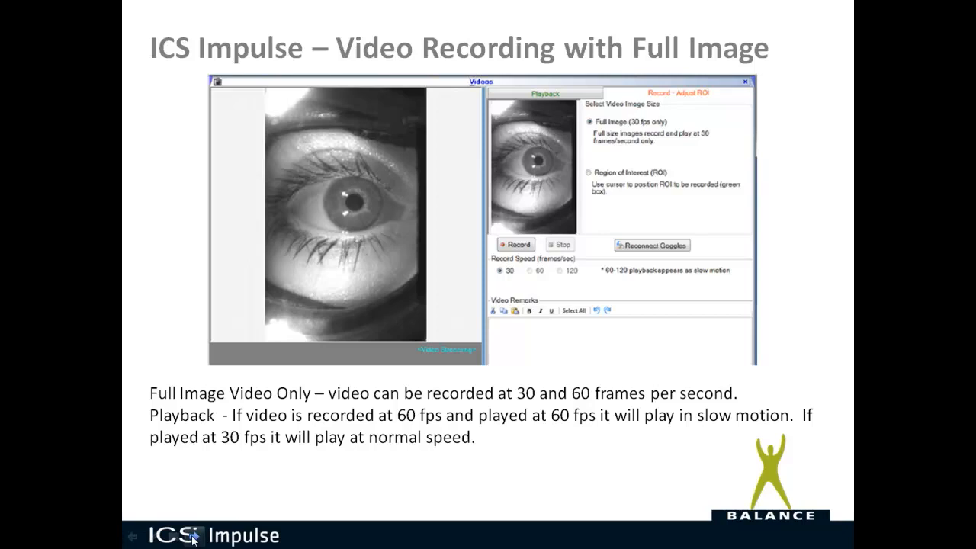
# Step: Advance the slideshow to the 'Video Recording with Full Image' slide
pyautogui.press('right')
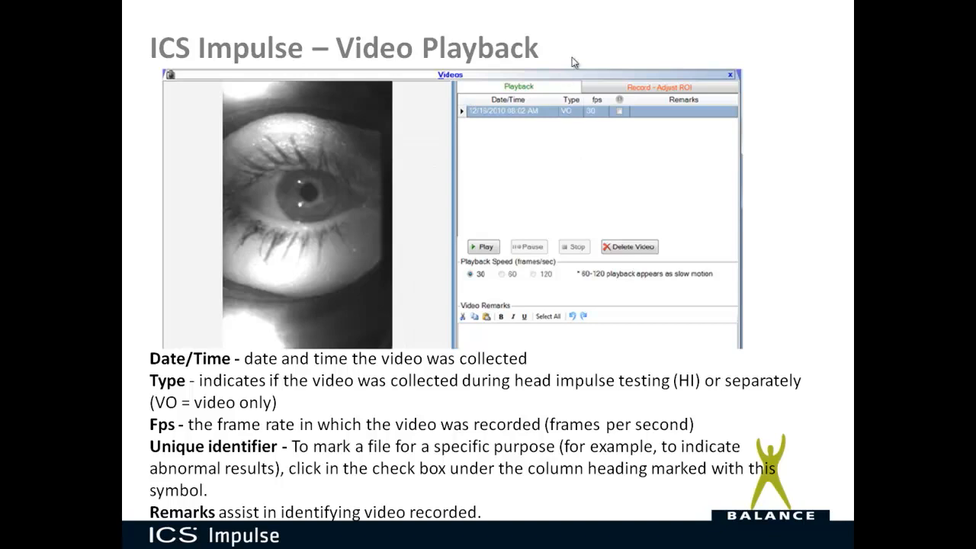
pyautogui.moveTo(491, 122)
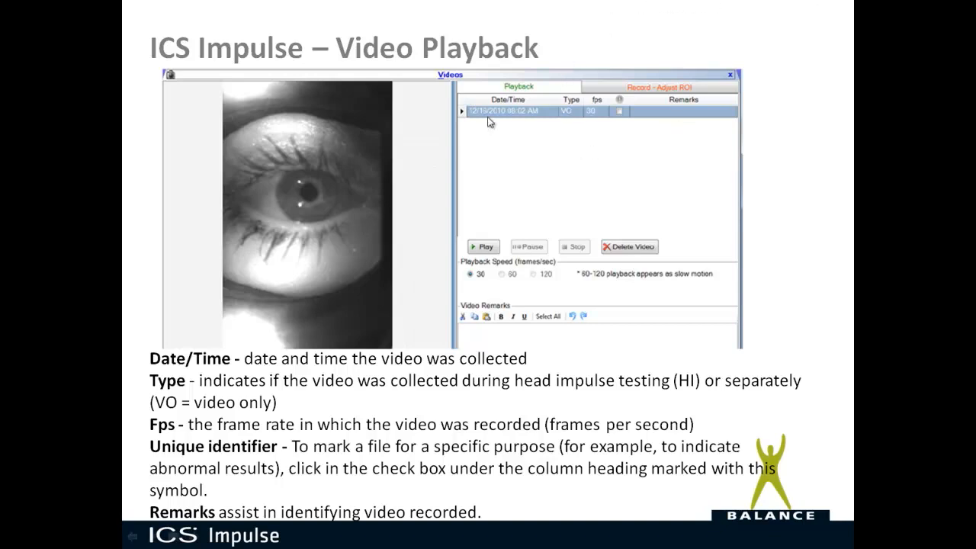
pyautogui.moveTo(542, 116)
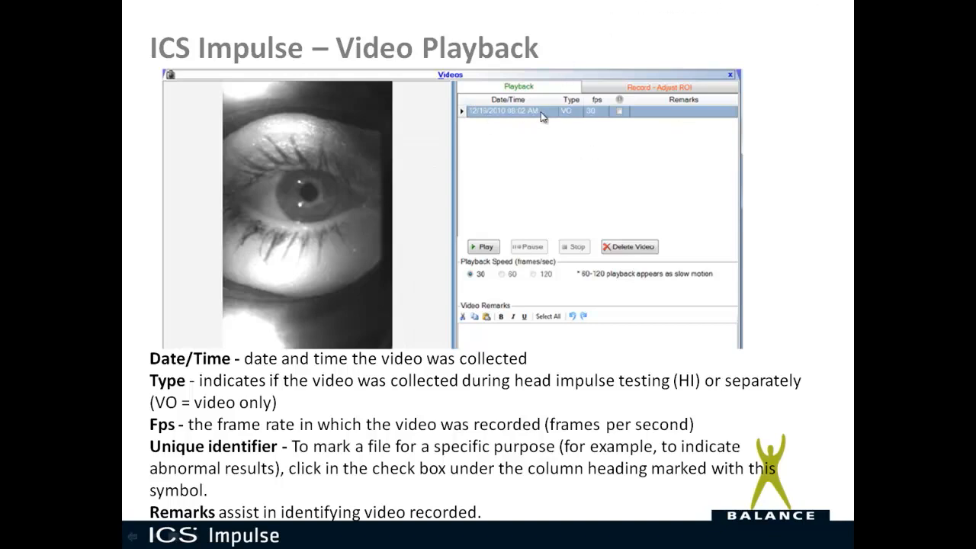
pyautogui.moveTo(567, 122)
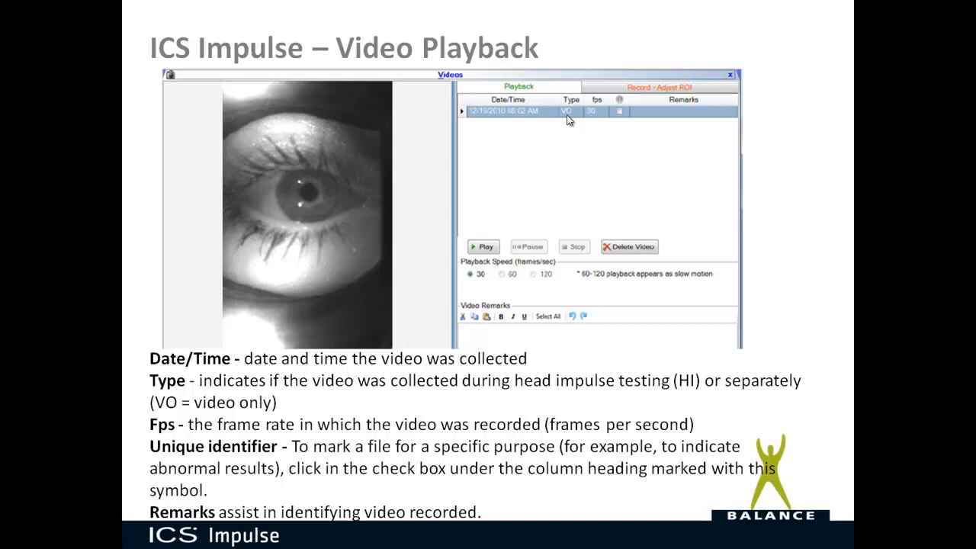
pyautogui.moveTo(525, 30)
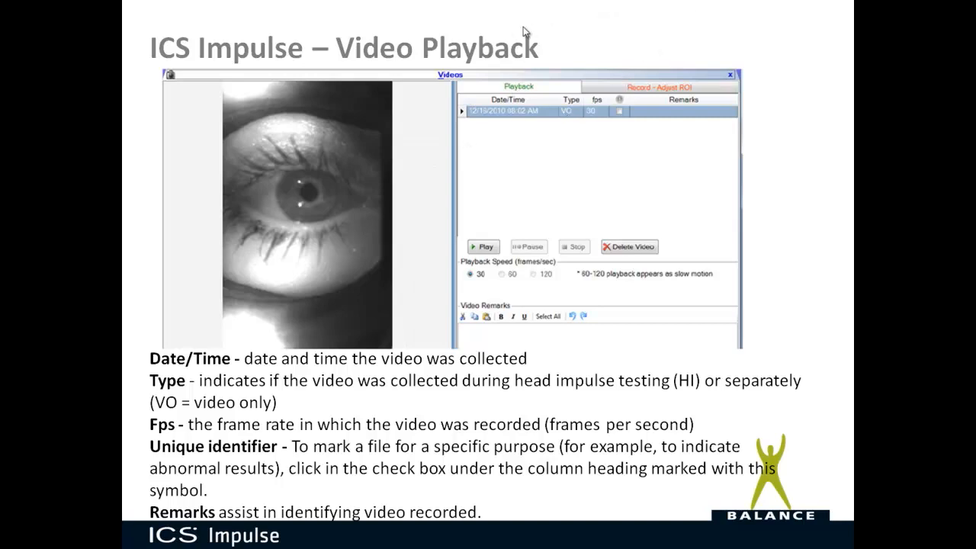
pyautogui.moveTo(603, 125)
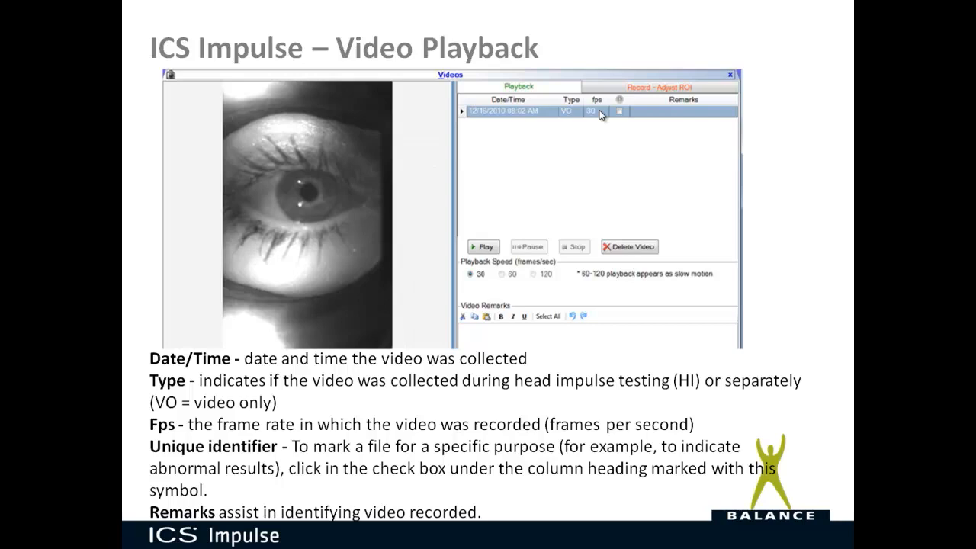
pyautogui.moveTo(530, 98)
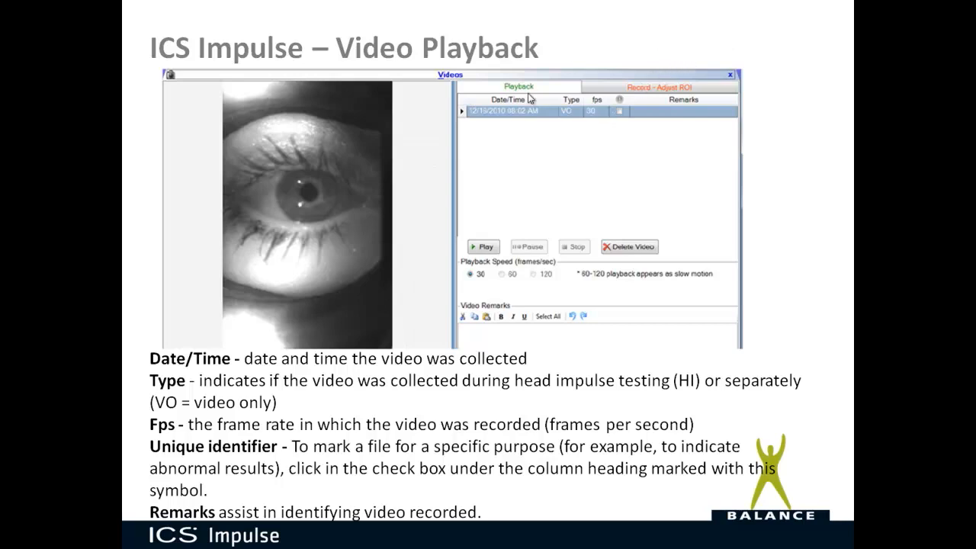
pyautogui.moveTo(642, 40)
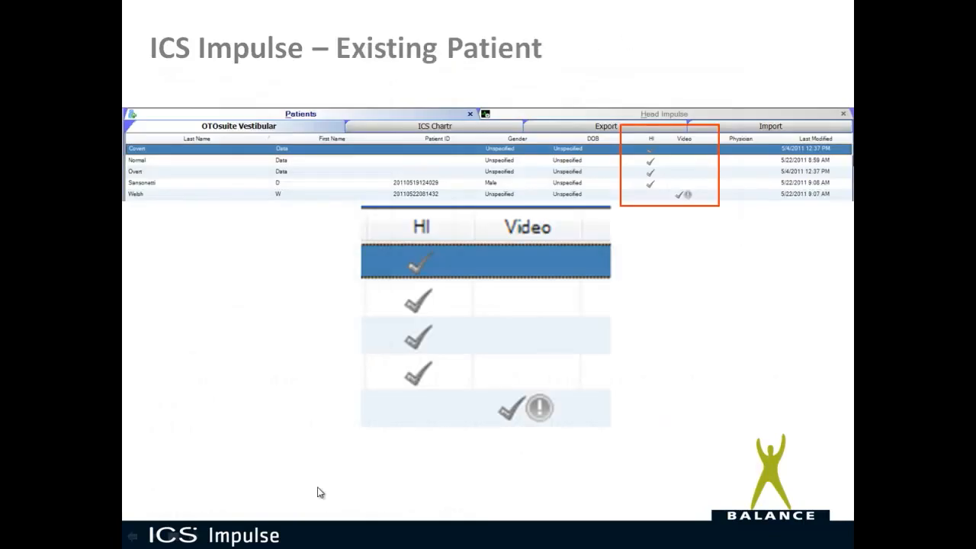
pyautogui.moveTo(451, 409)
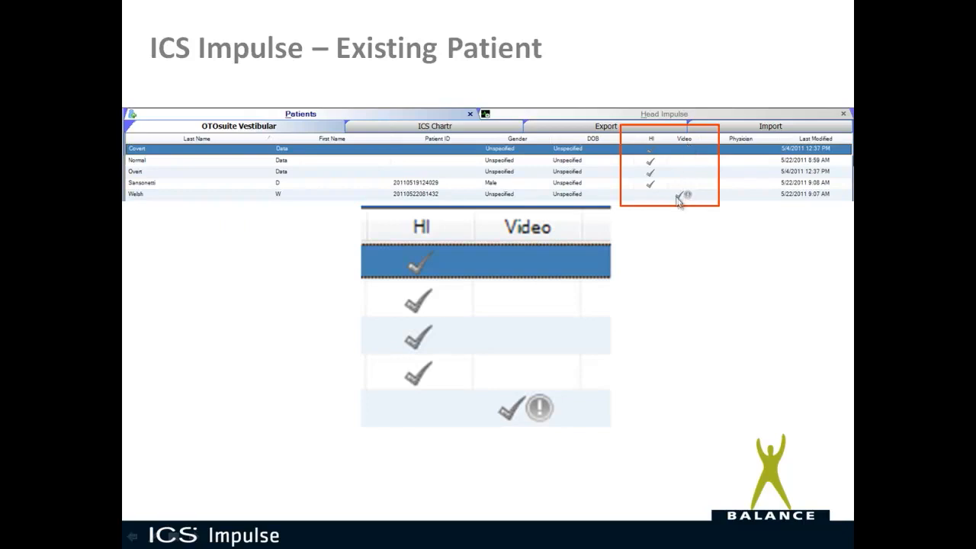
pyautogui.moveTo(542, 439)
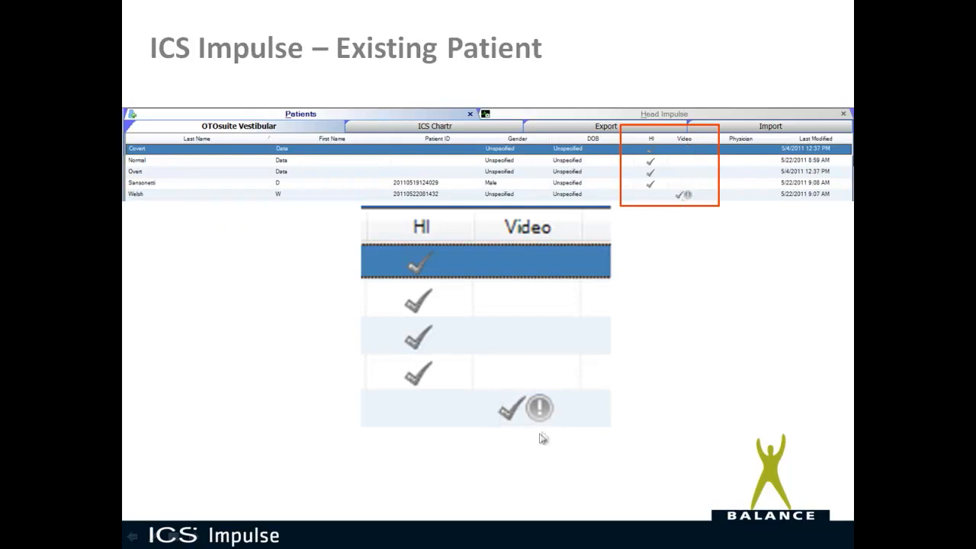
pyautogui.moveTo(543, 417)
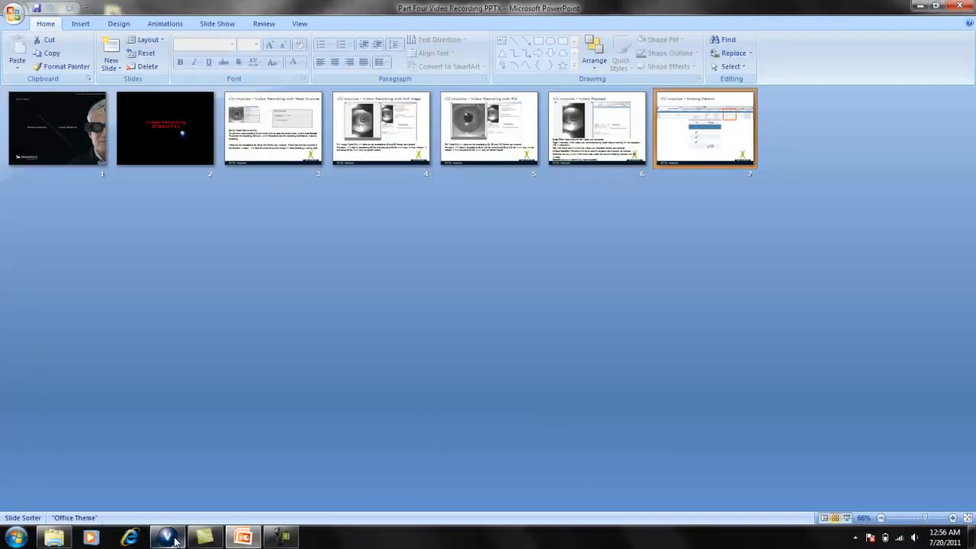
# Step: Switch to OTOsuite Vestibular and show the Patient List with its four stored records
pyautogui.click(166, 537)
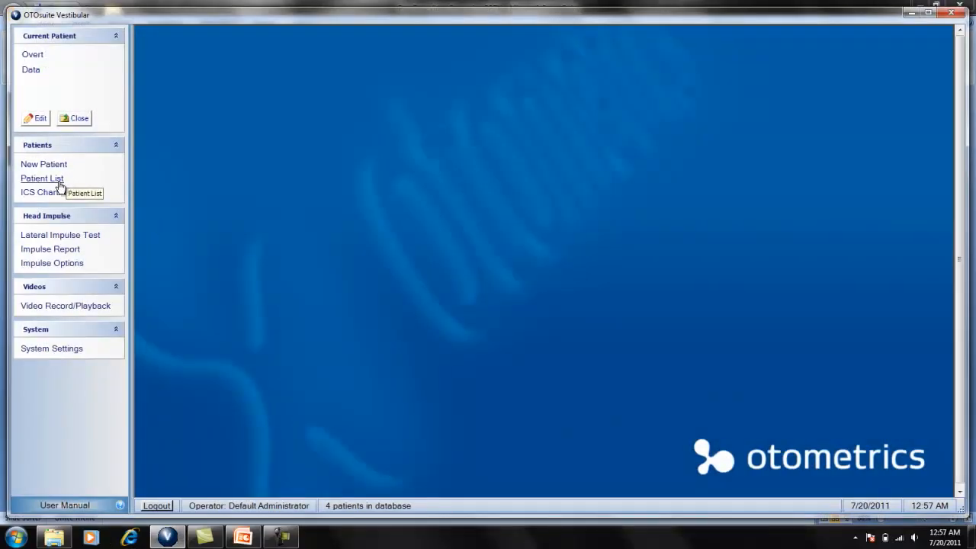
pyautogui.moveTo(73, 305)
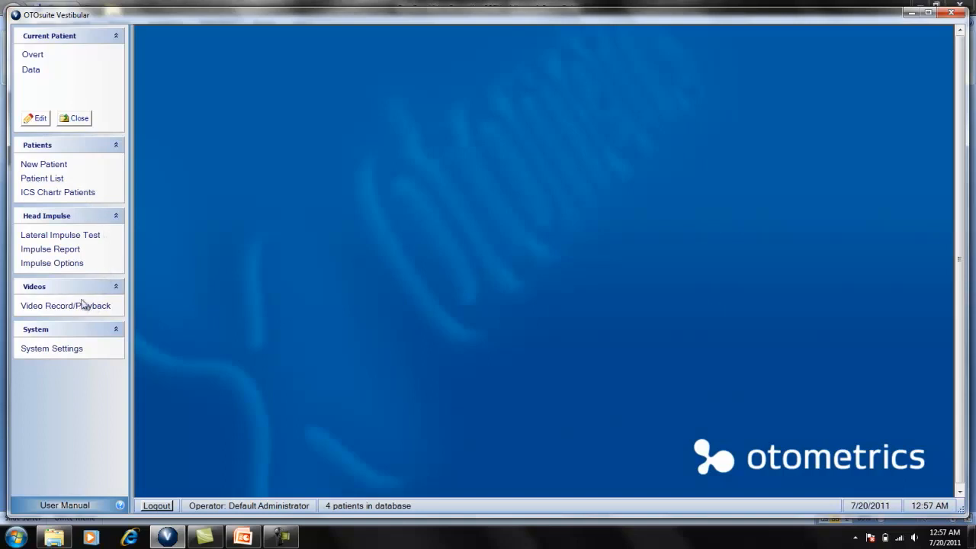
pyautogui.moveTo(65, 305)
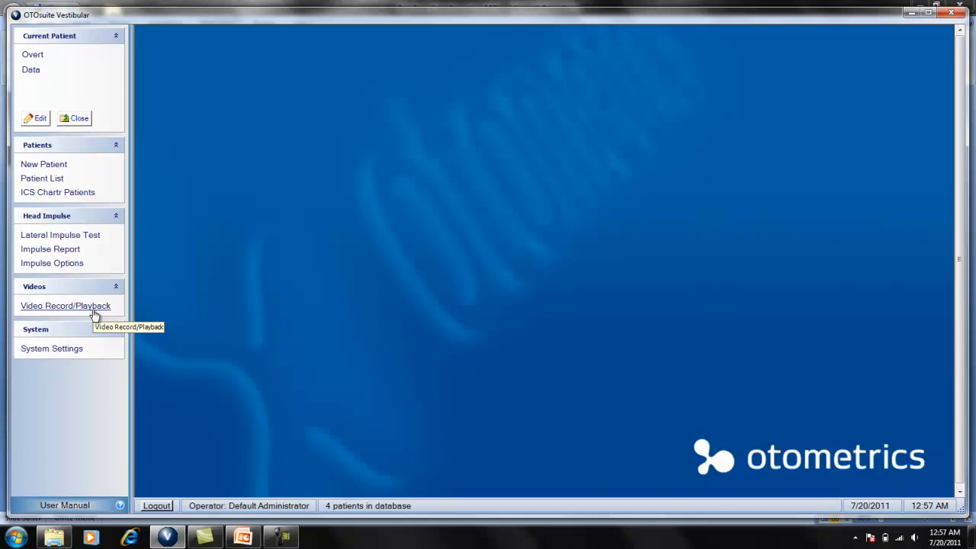
pyautogui.moveTo(42, 177)
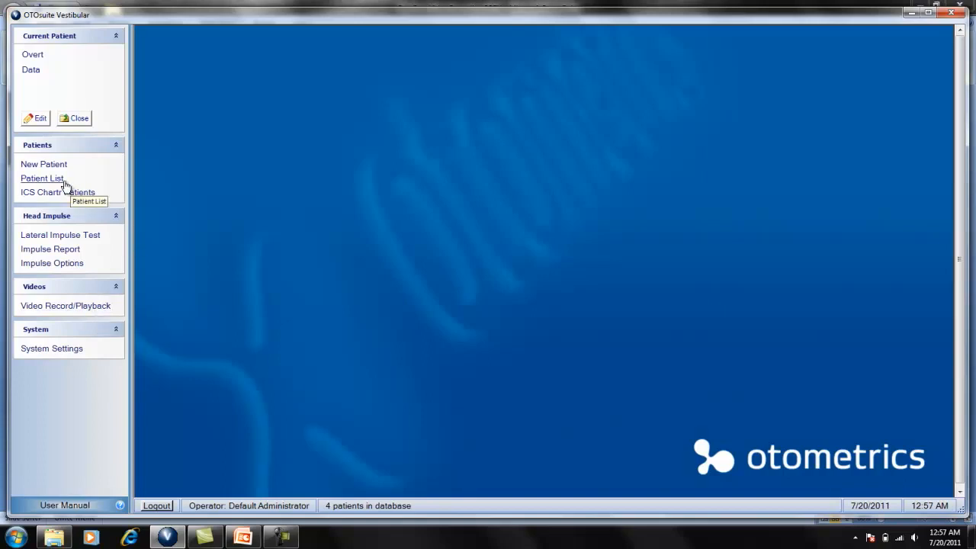
pyautogui.click(43, 176)
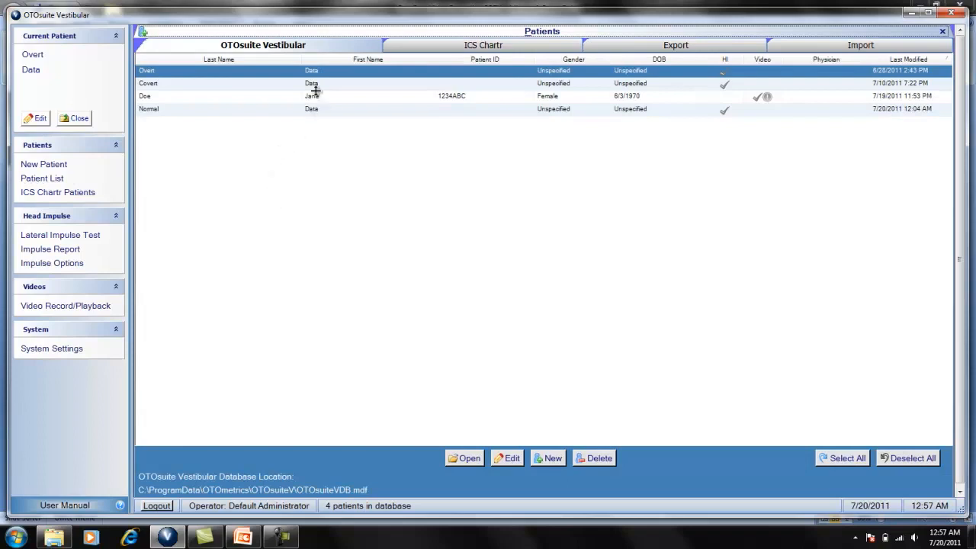
pyautogui.moveTo(739, 119)
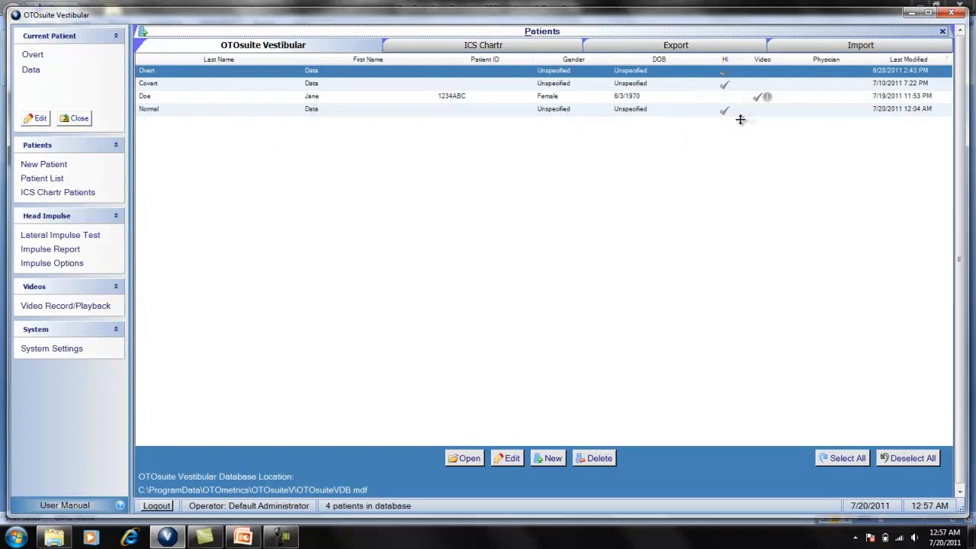
pyautogui.moveTo(323, 100)
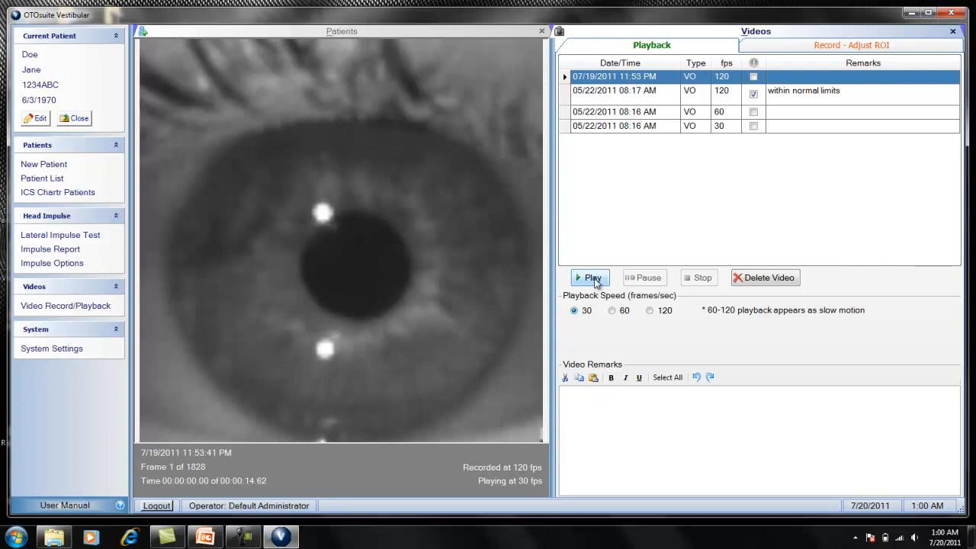
# Step: Play Jane Doe's 7/19/2011 eye video at 30 frames per second
pyautogui.click(589, 277)
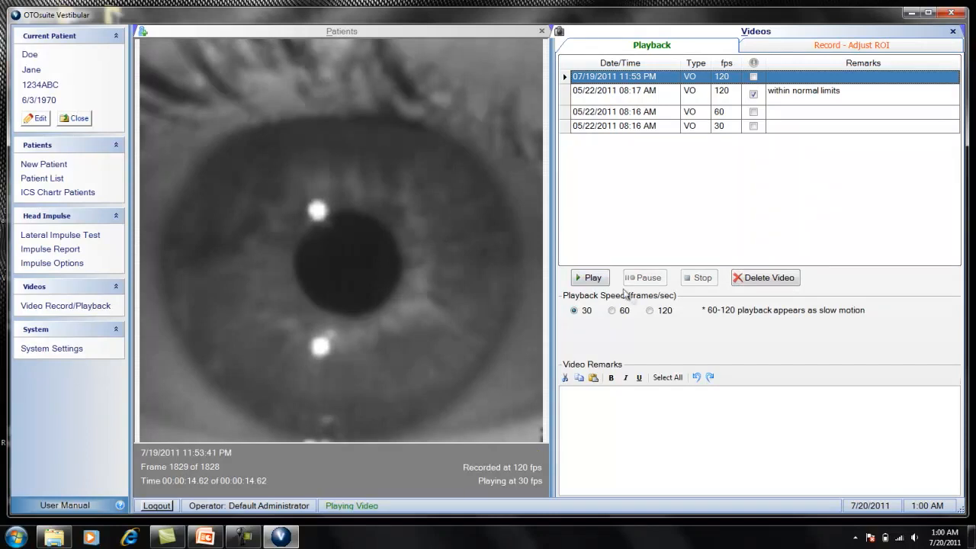
# Step: Replay the eye video at 60 and then 120 fps playback speed
pyautogui.click(649, 311)
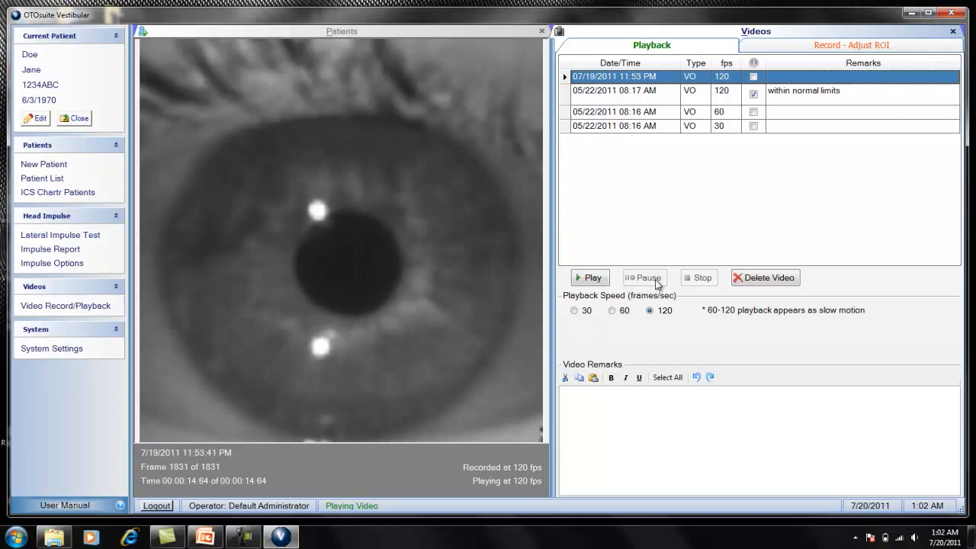
pyautogui.moveTo(814, 314)
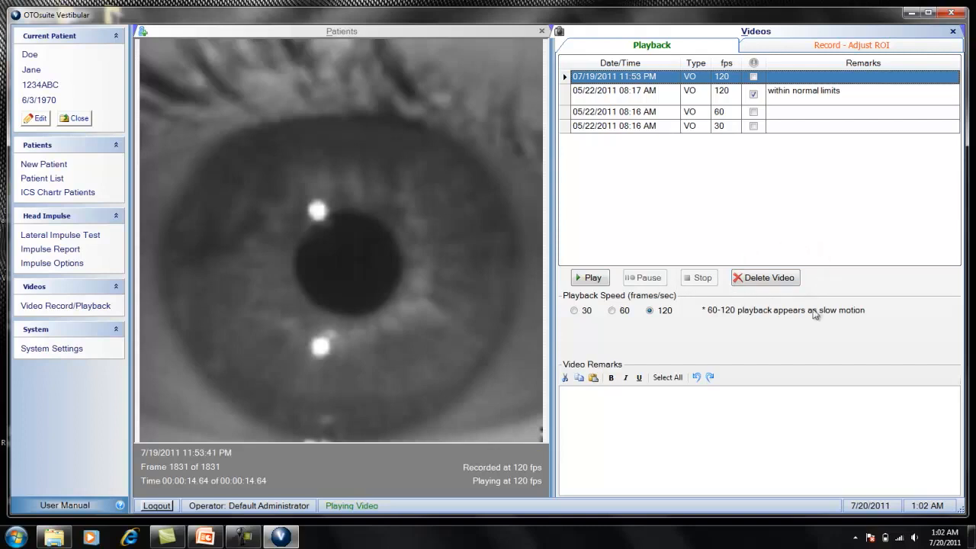